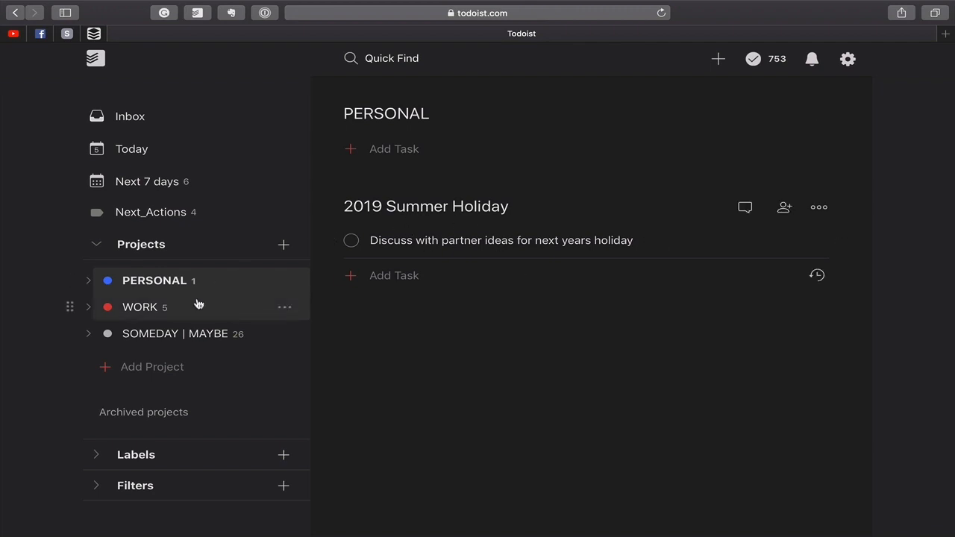
pyautogui.moveTo(142, 281)
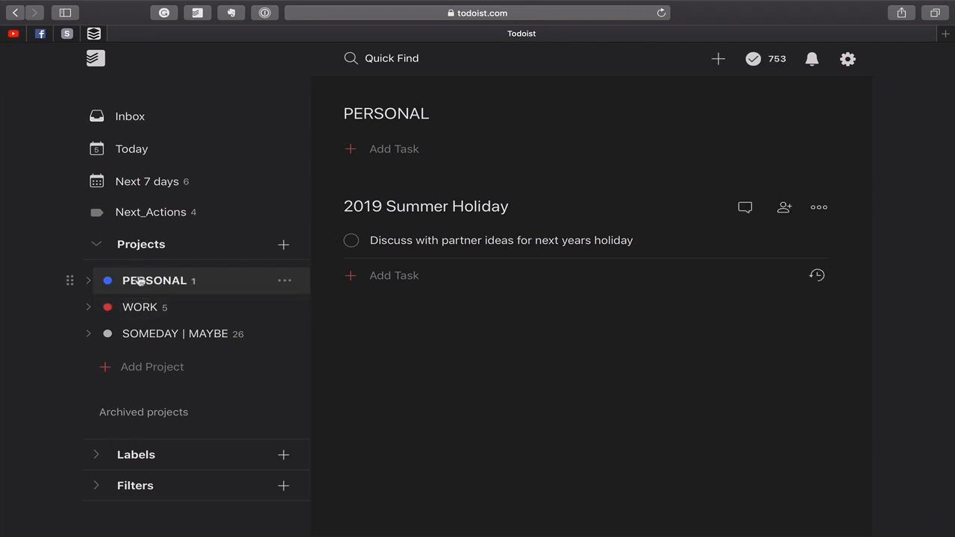
pyautogui.moveTo(140, 307)
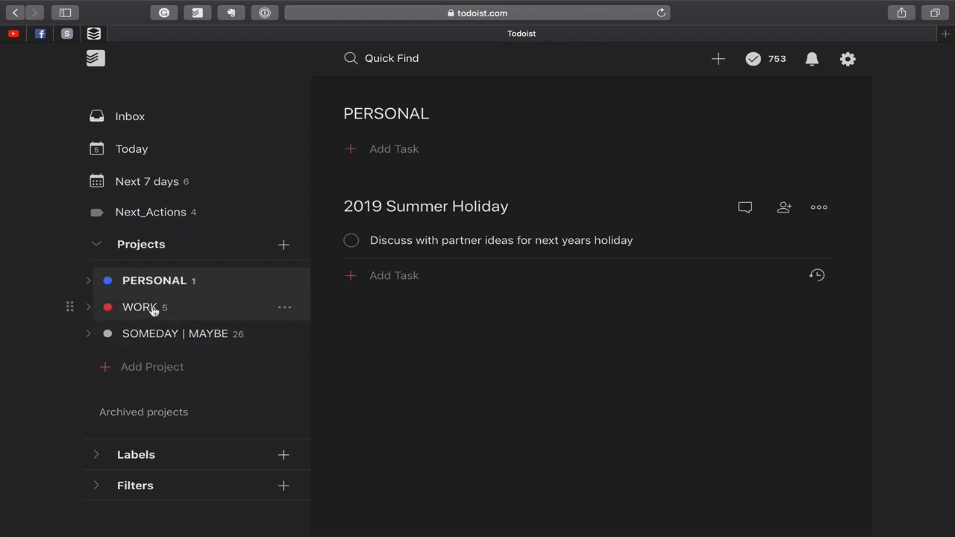
# - Expand PERSONAL's sub-projects and open WORK with its book and renovation tasks
pyautogui.click(97, 280)
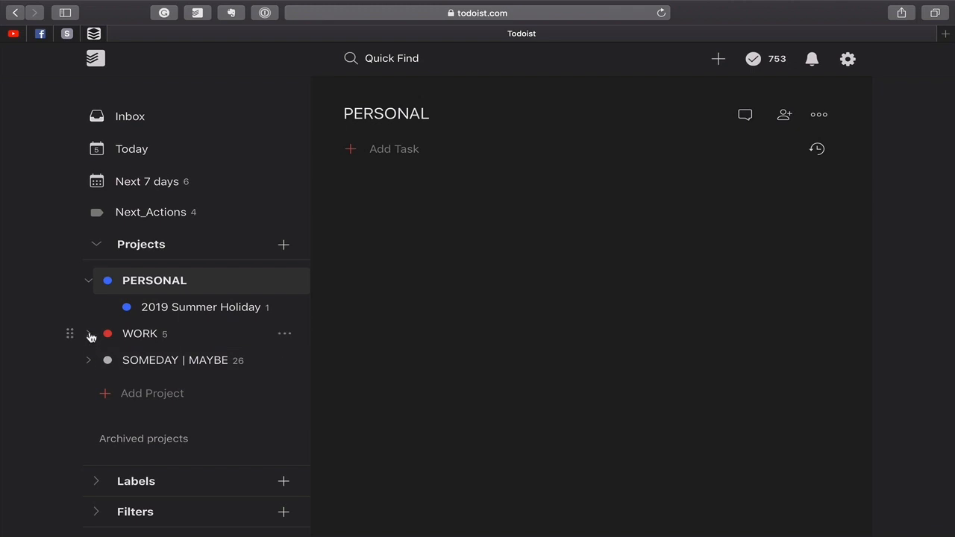
pyautogui.click(139, 334)
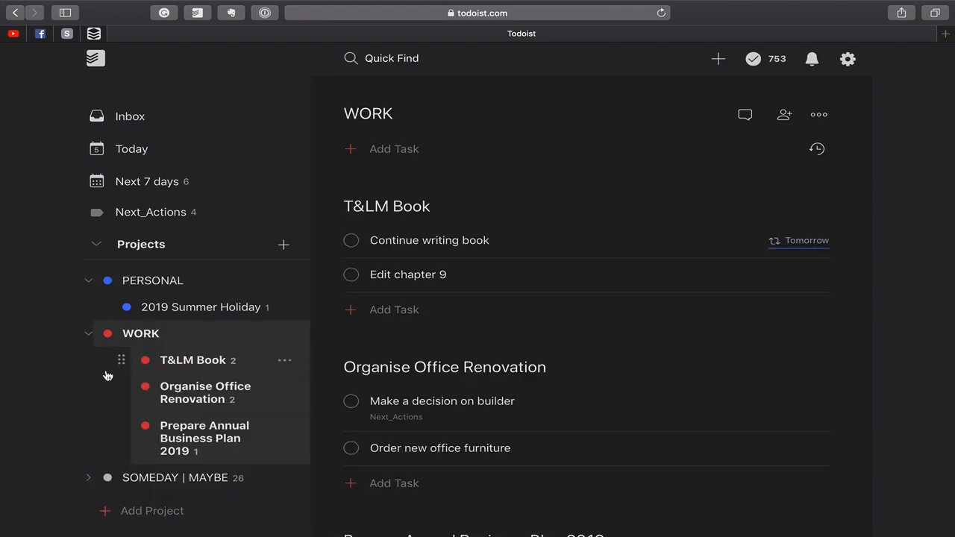
pyautogui.moveTo(203, 423)
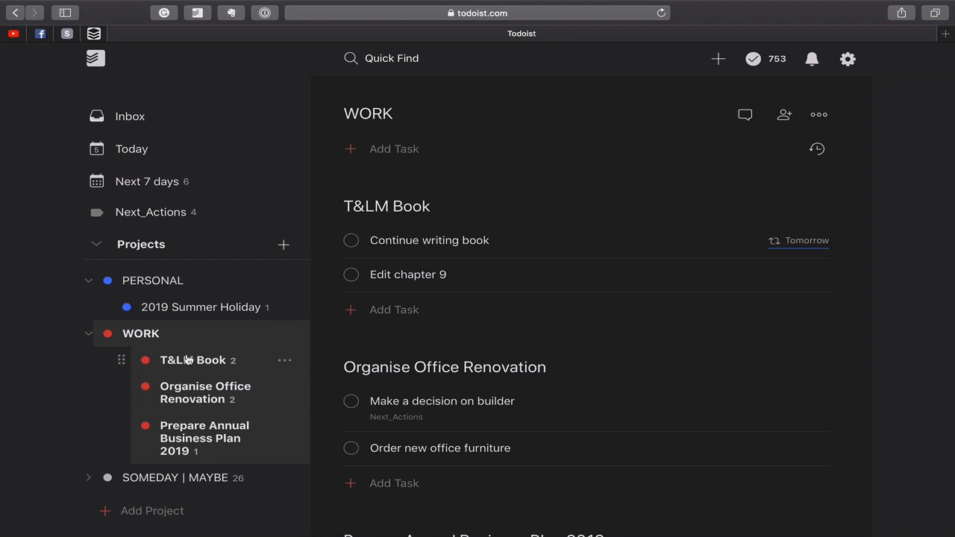
pyautogui.moveTo(181, 439)
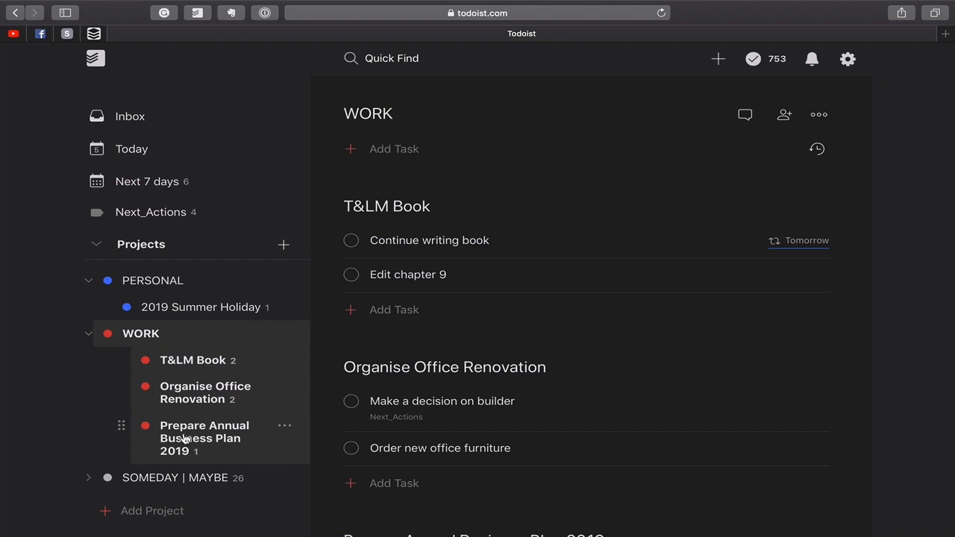
pyautogui.moveTo(220, 338)
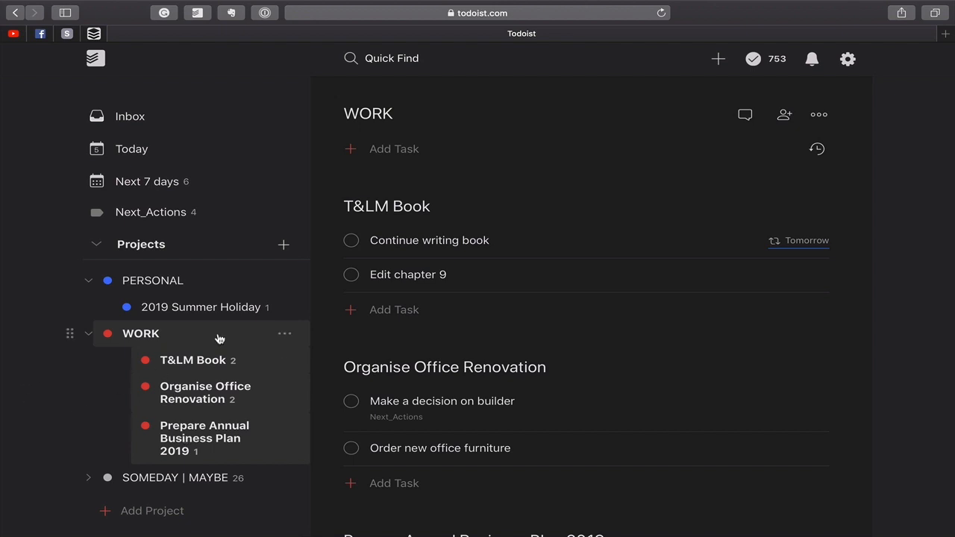
# - Visit 2019 Summer Holiday, then open the empty Today view for Fri 5 Oct
pyautogui.click(201, 308)
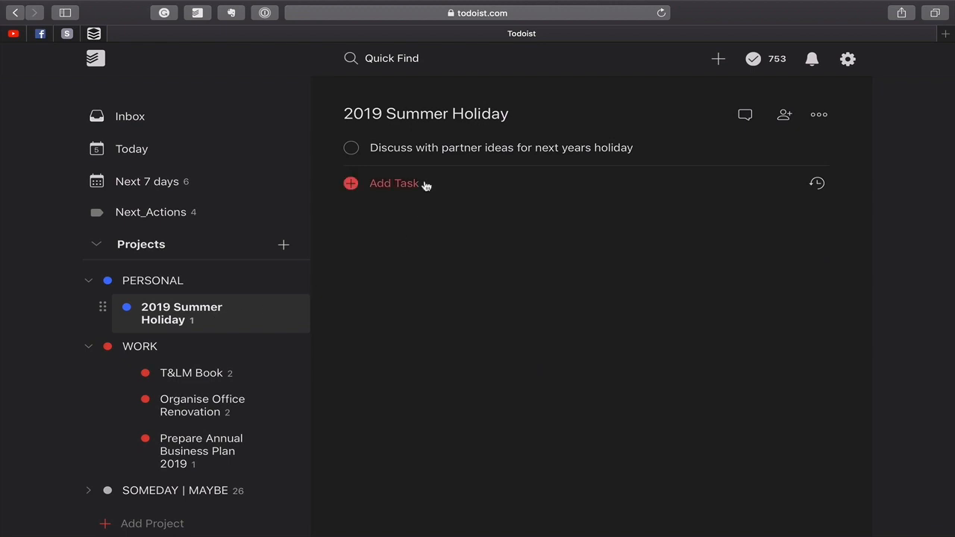
pyautogui.moveTo(429, 244)
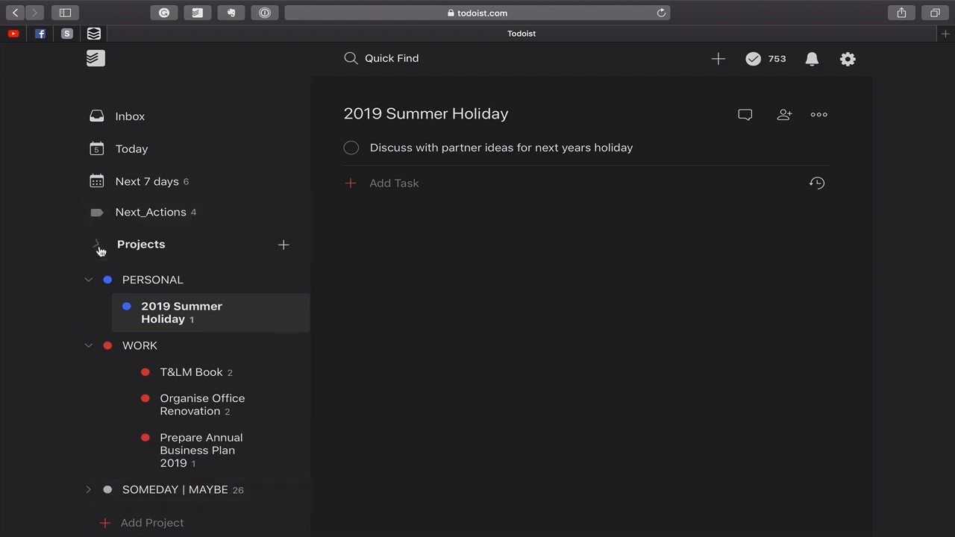
pyautogui.click(96, 244)
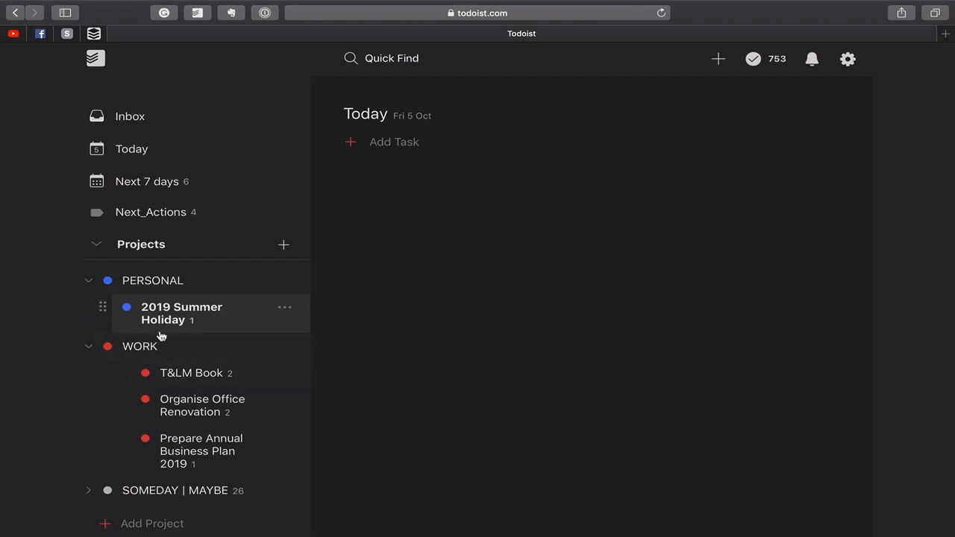
pyautogui.moveTo(317, 353)
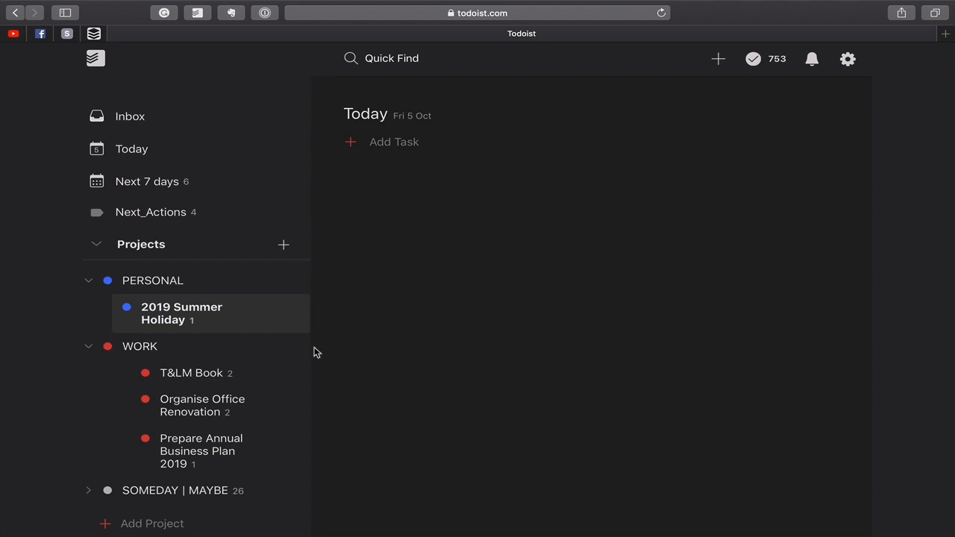
pyautogui.scroll(-3)
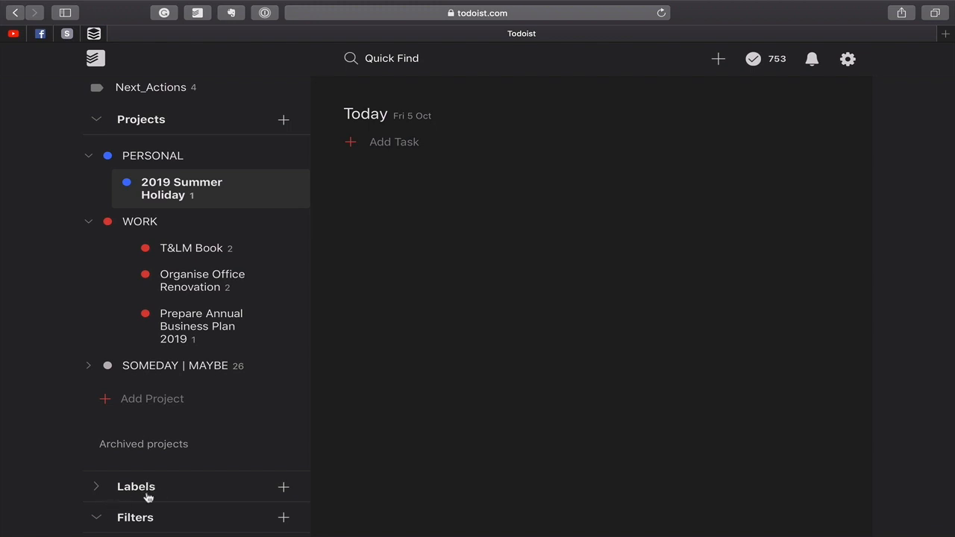
# - Reveal the Labels list (Q1–Q4, routines, Next_Actions) and collapse it again
pyautogui.click(135, 487)
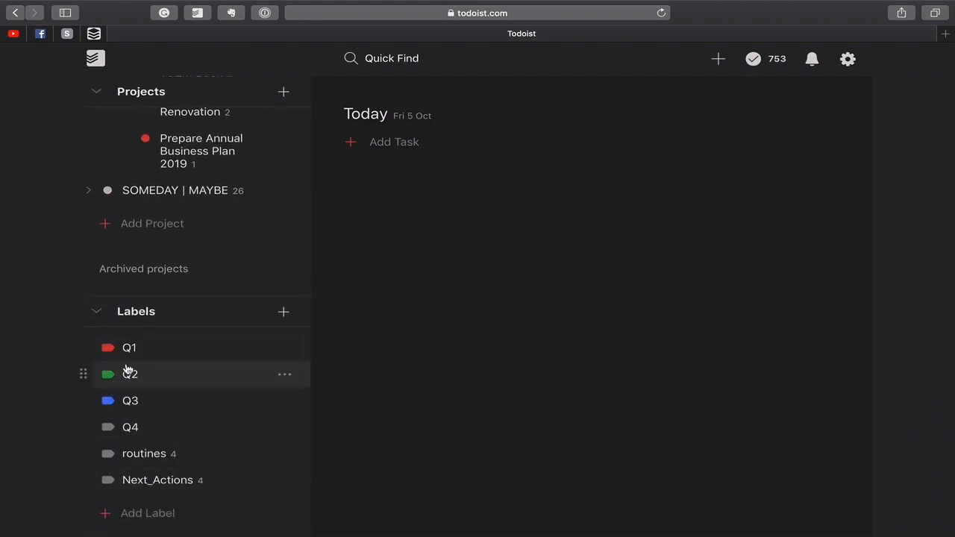
pyautogui.moveTo(154, 453)
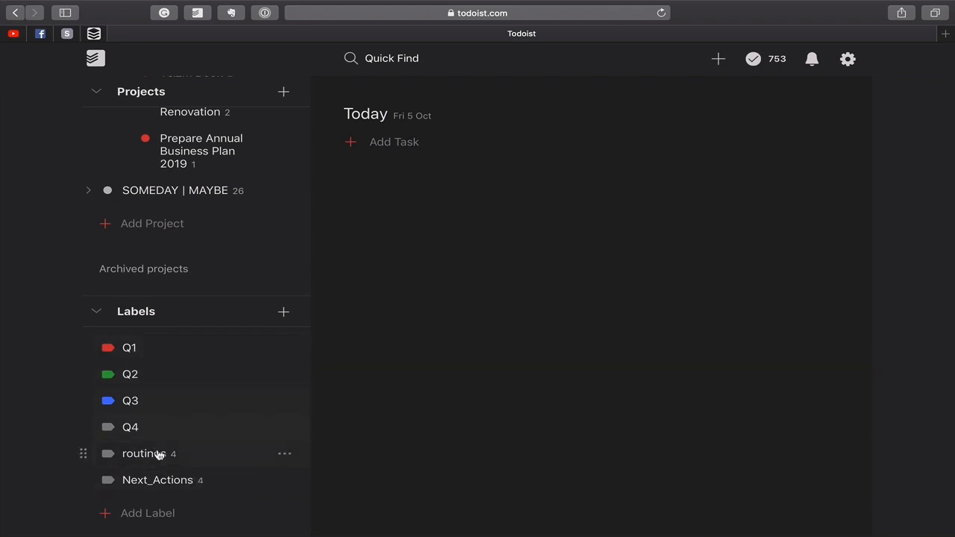
pyautogui.click(96, 311)
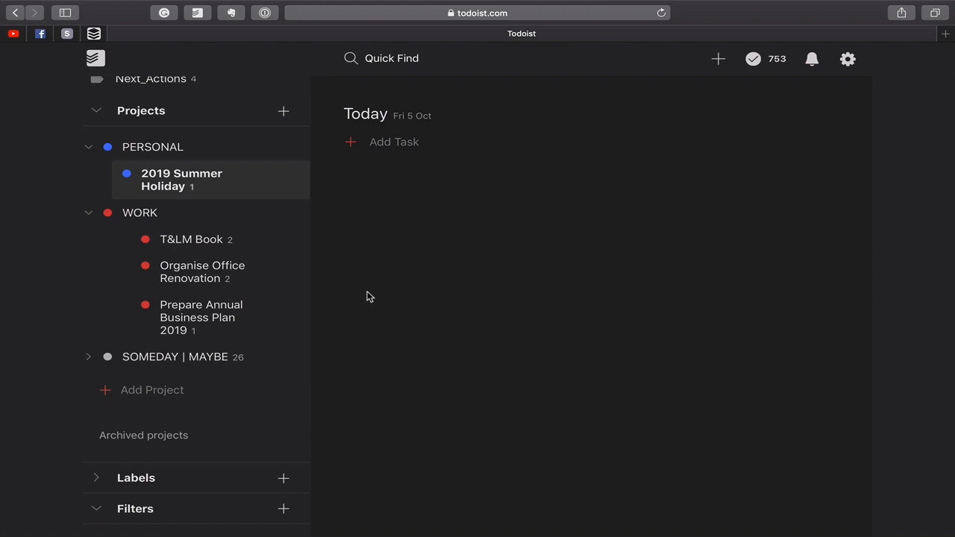
pyautogui.moveTo(81, 219)
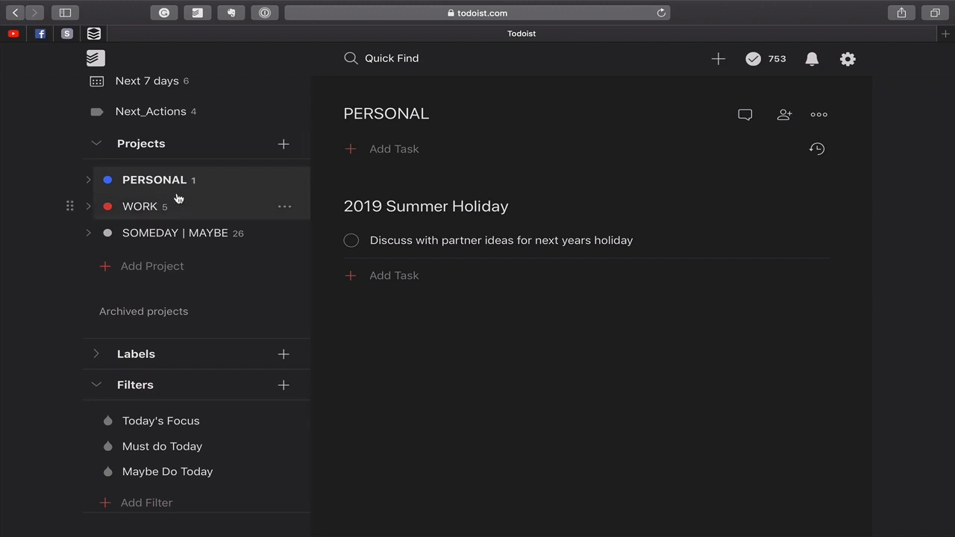
pyautogui.moveTo(74, 234)
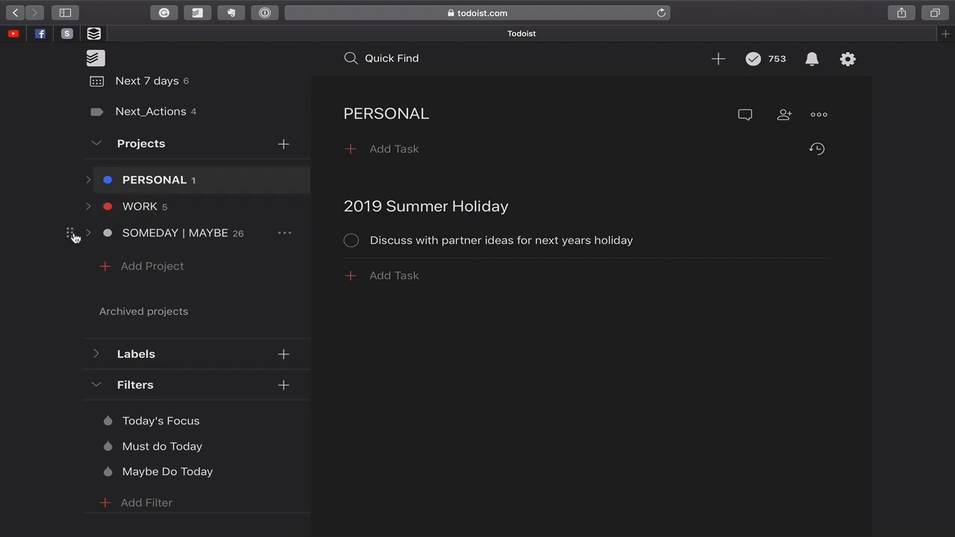
# - Open SOMEDAY | MAYBE to check its reordered sub-projects, then fold them away
pyautogui.click(88, 233)
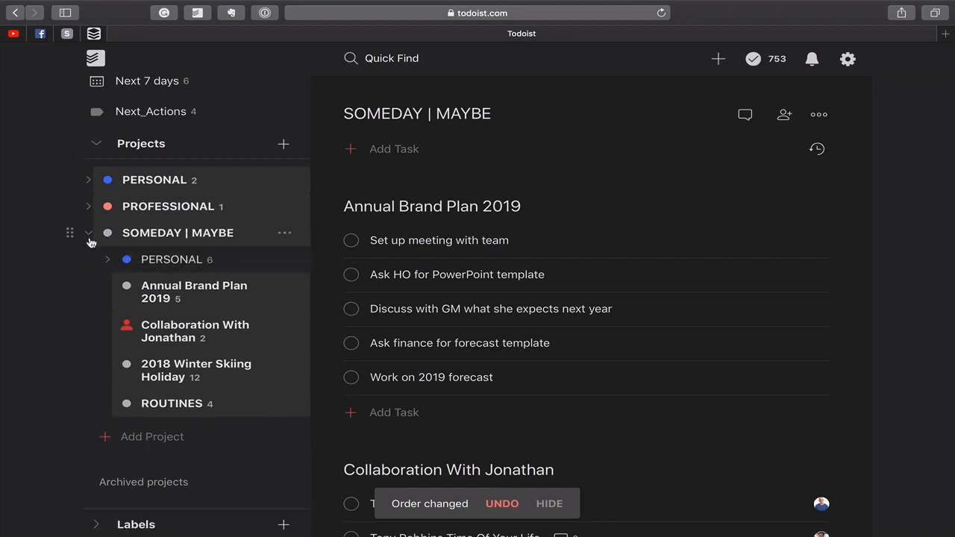
pyautogui.click(88, 232)
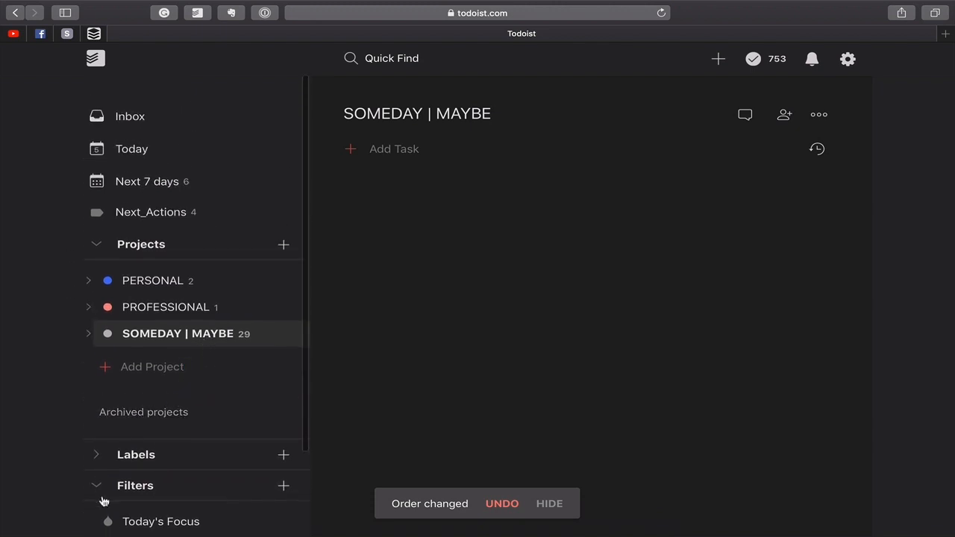
# - Collapse the Filters section in the sidebar
pyautogui.click(95, 486)
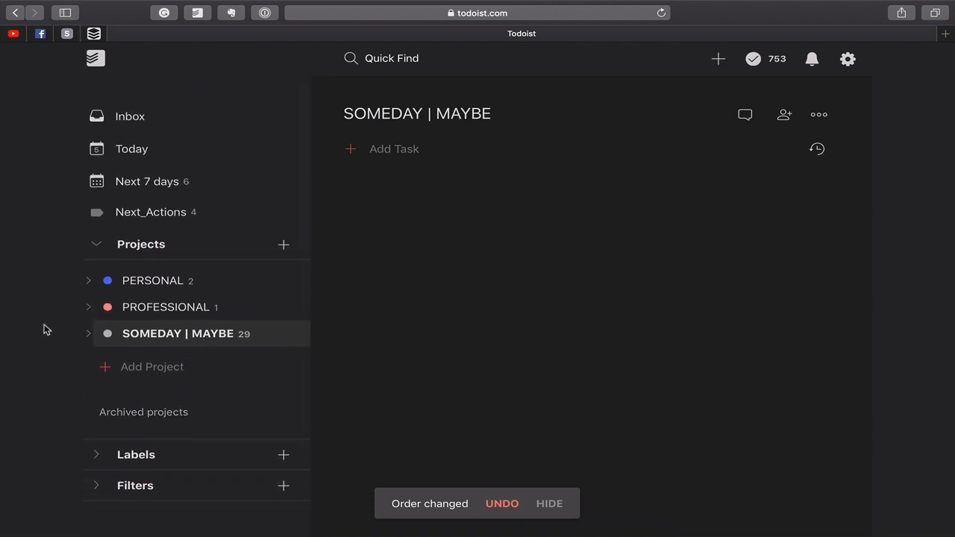
pyautogui.moveTo(138, 288)
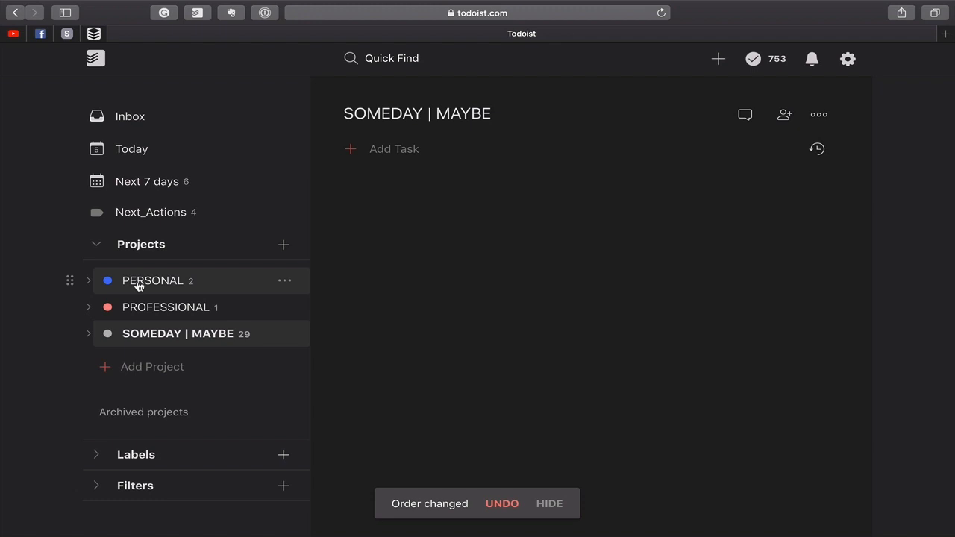
pyautogui.moveTo(87, 286)
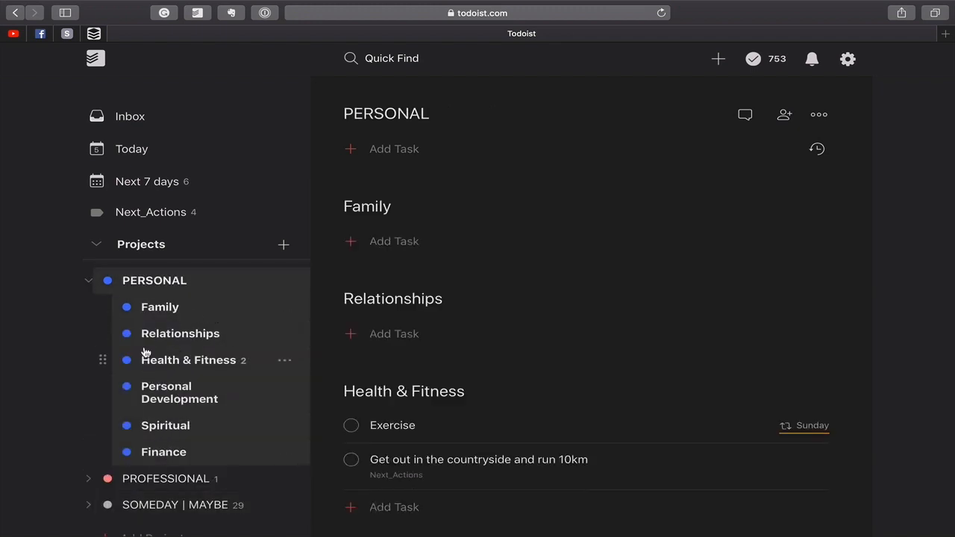
pyautogui.moveTo(173, 308)
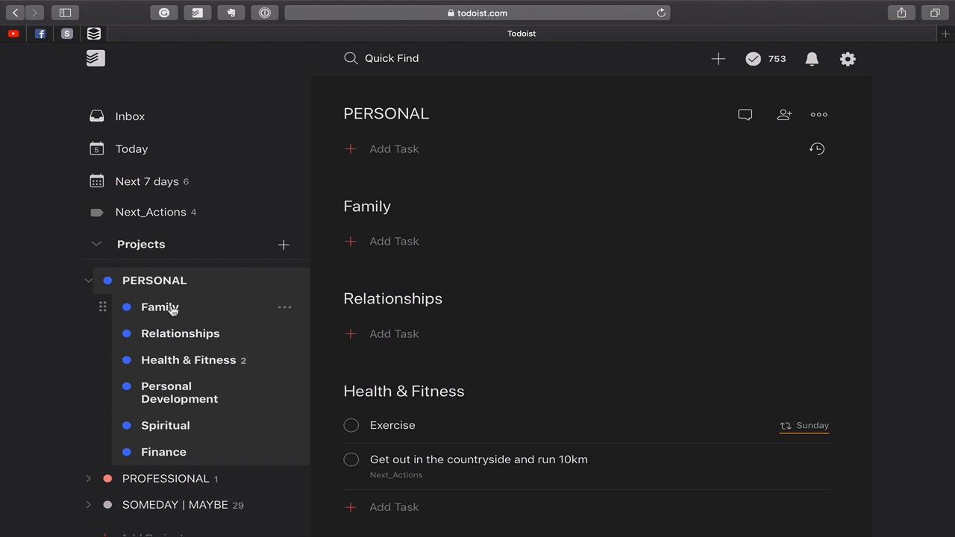
pyautogui.moveTo(207, 333)
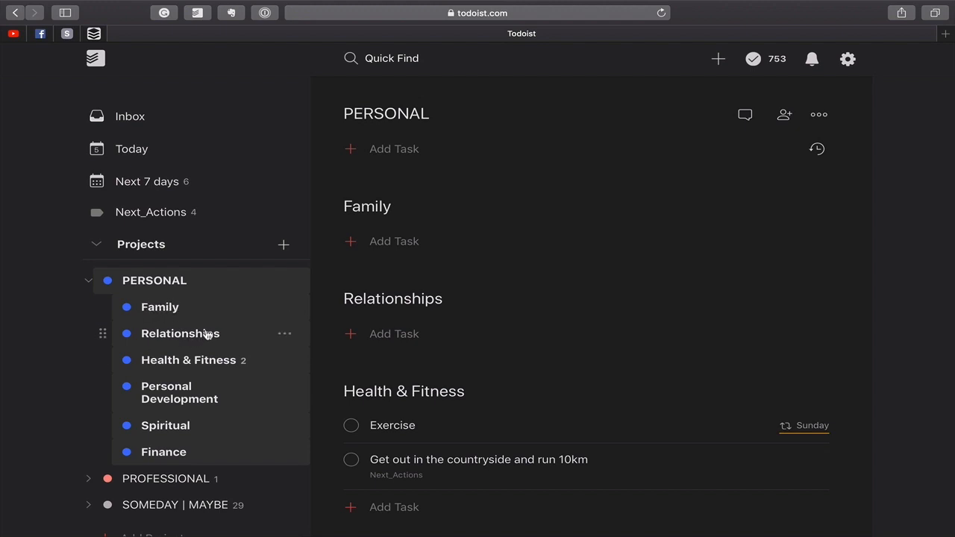
pyautogui.moveTo(197, 401)
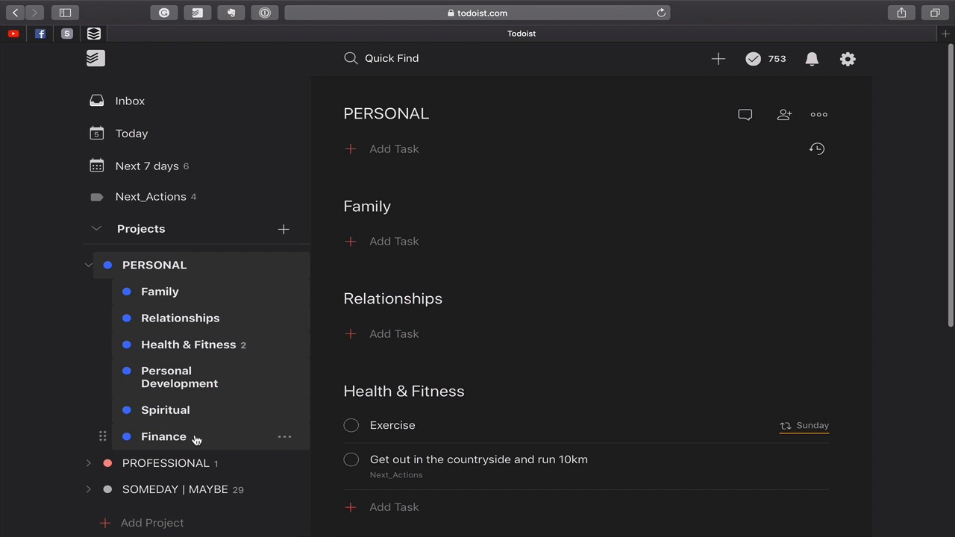
pyautogui.moveTo(87, 273)
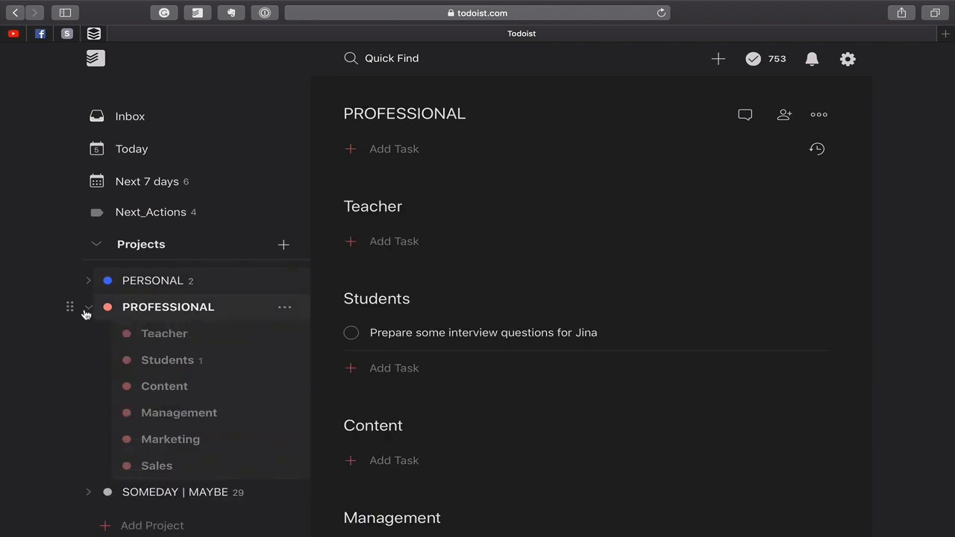
pyautogui.moveTo(234, 343)
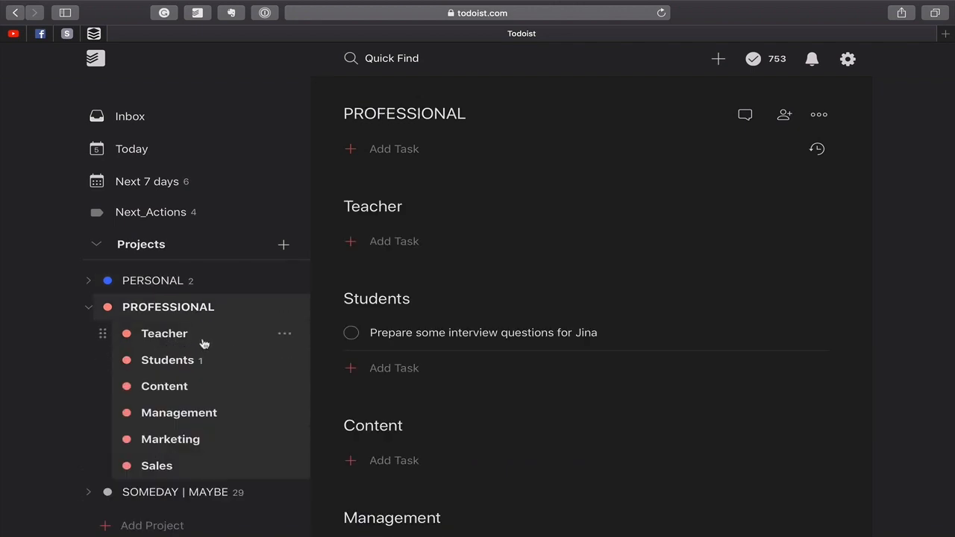
pyautogui.moveTo(191, 359)
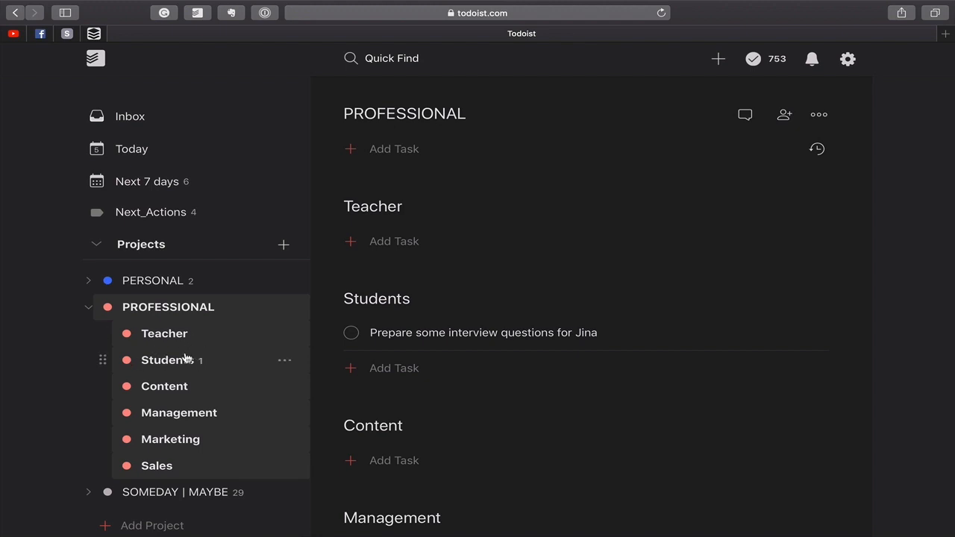
pyautogui.moveTo(193, 395)
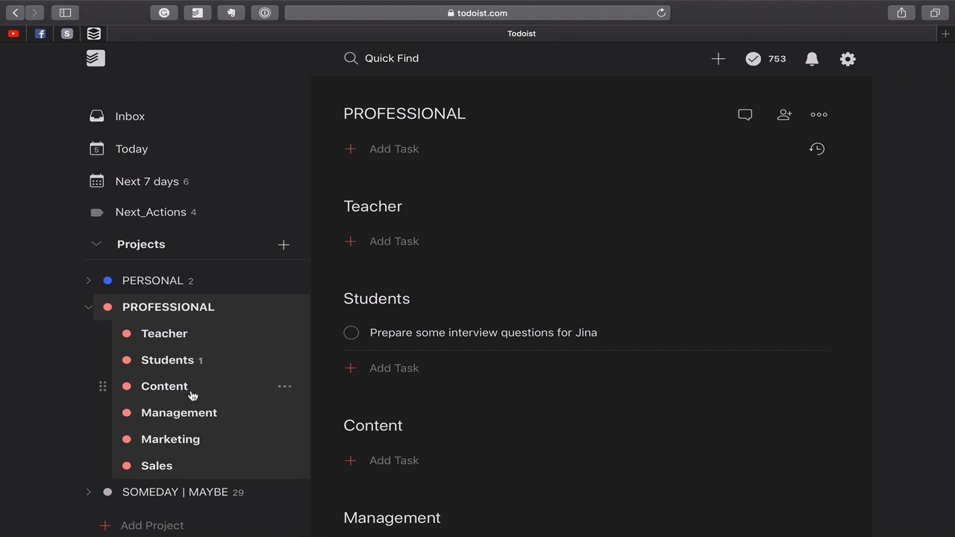
pyautogui.moveTo(194, 420)
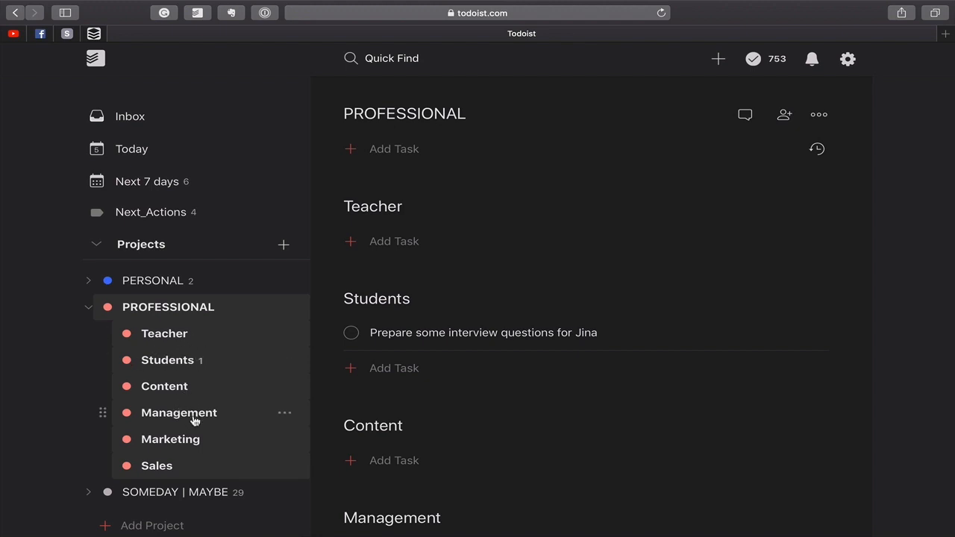
pyautogui.moveTo(195, 448)
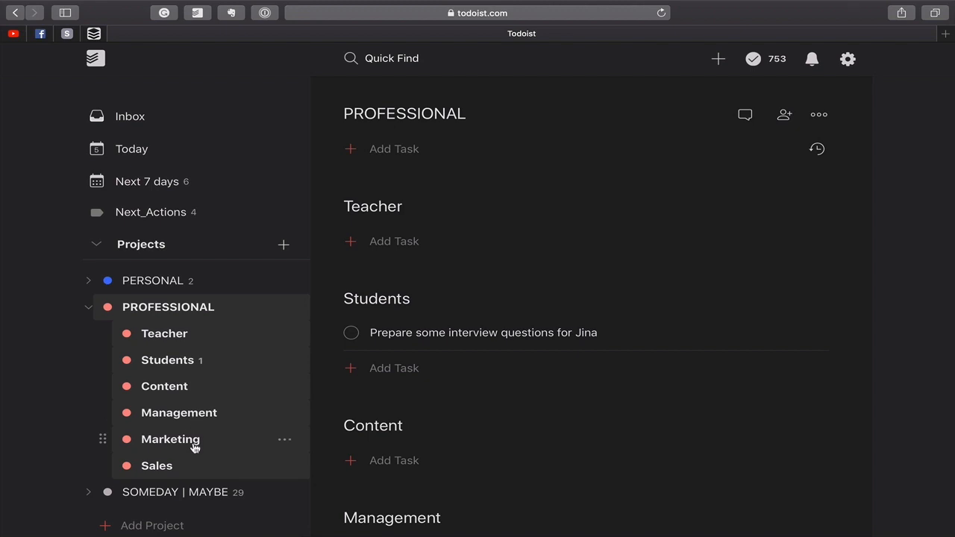
pyautogui.moveTo(170, 334)
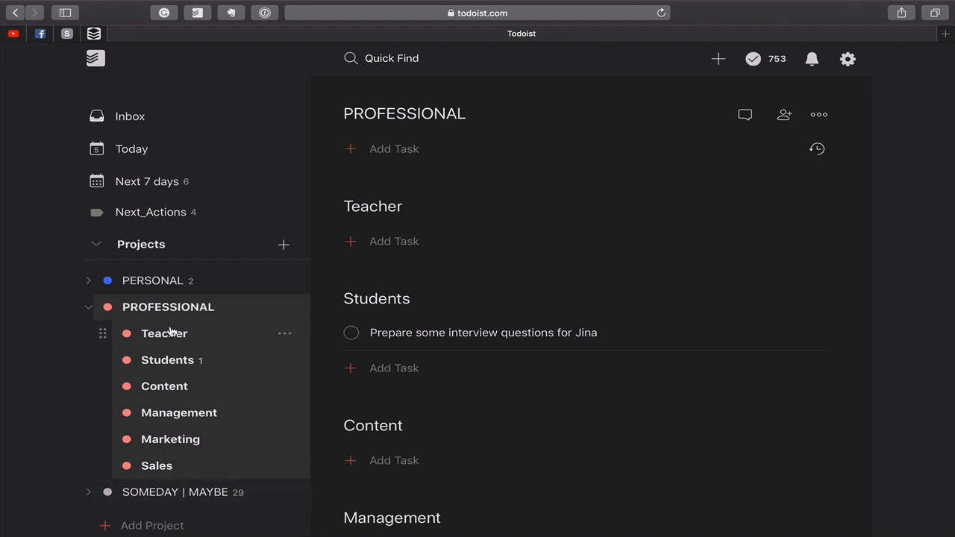
pyautogui.moveTo(152, 340)
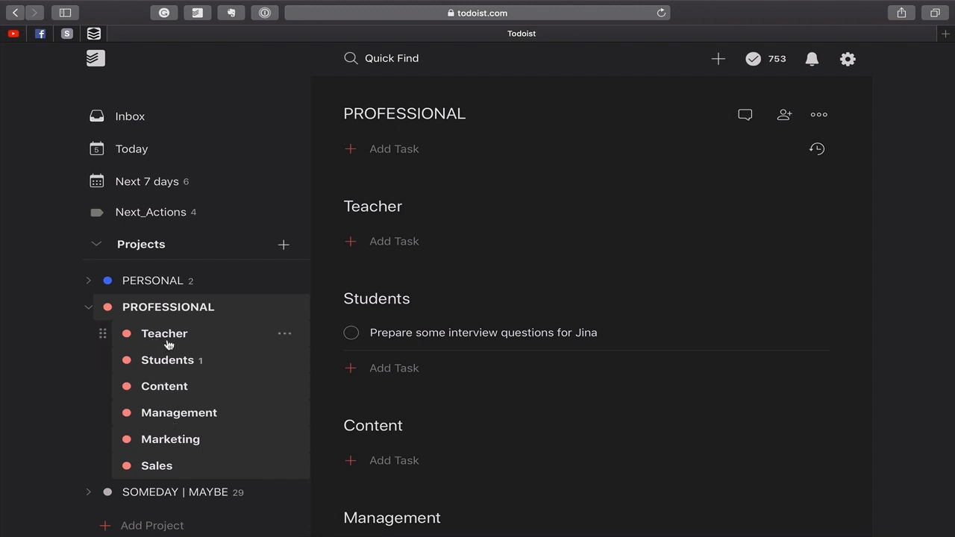
# - Add "Prepare next week's classes" to Teacher and dismiss the empty extra entry
pyautogui.click(164, 334)
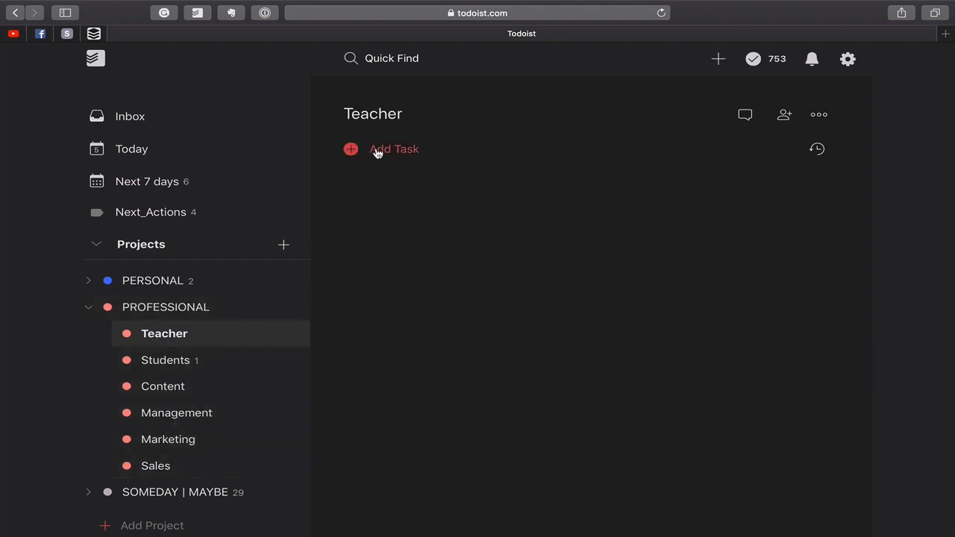
pyautogui.write('Prepare next wee')
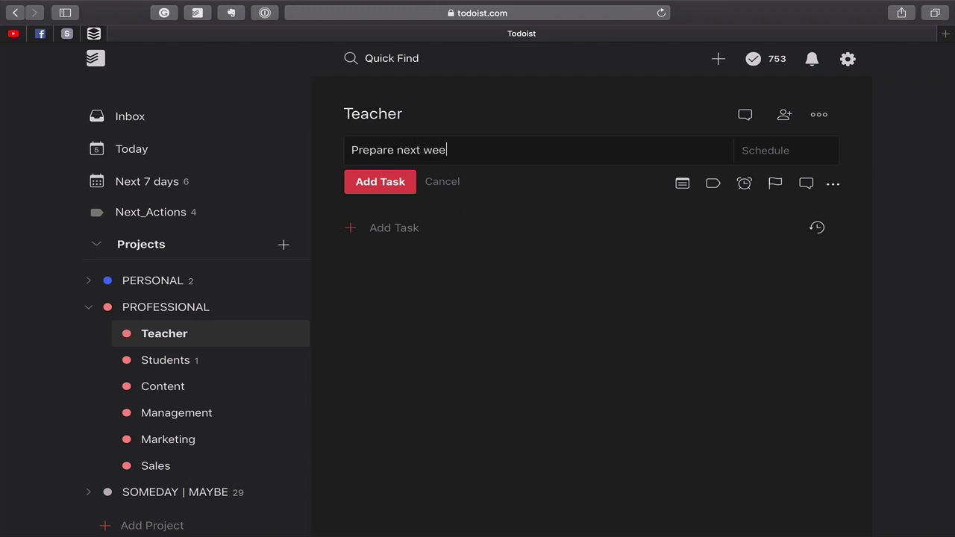
pyautogui.write("k's class")
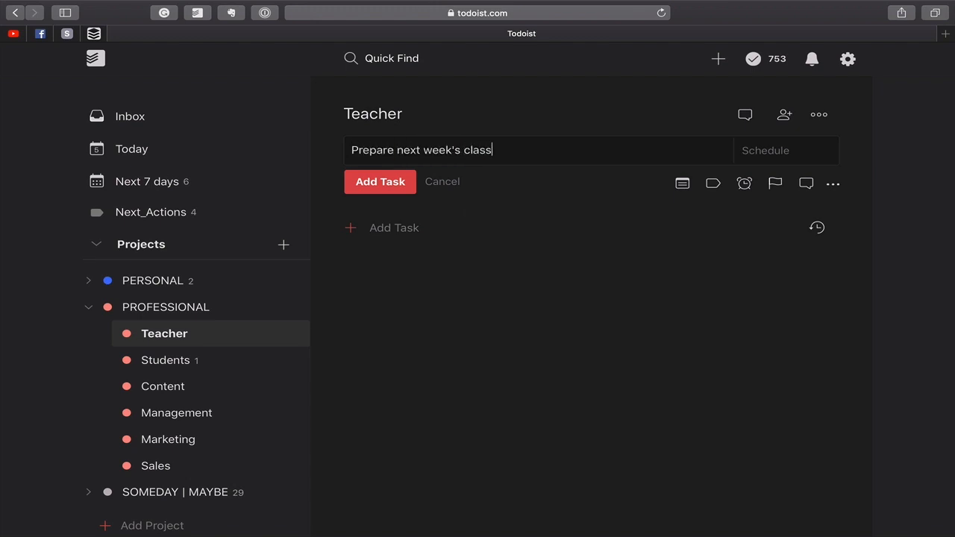
pyautogui.write('es')
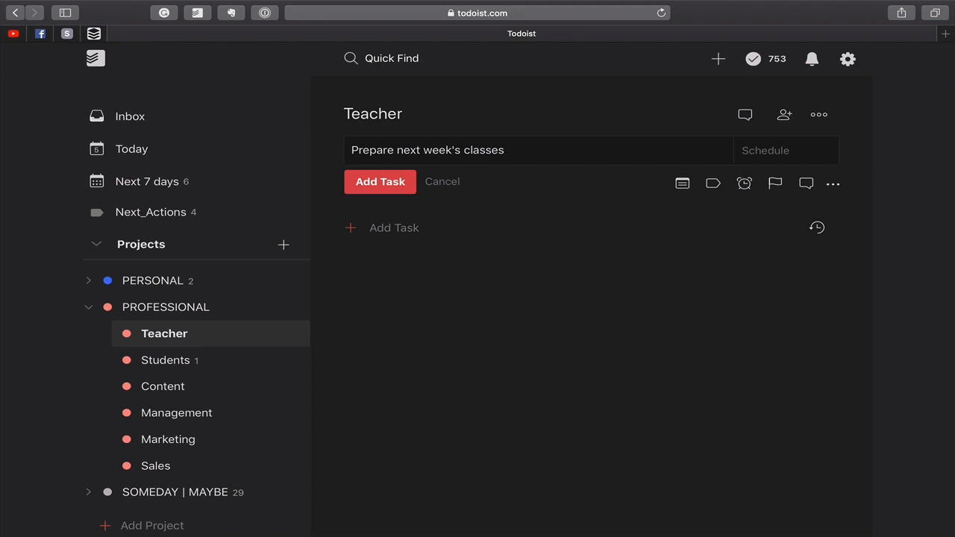
pyautogui.click(379, 181)
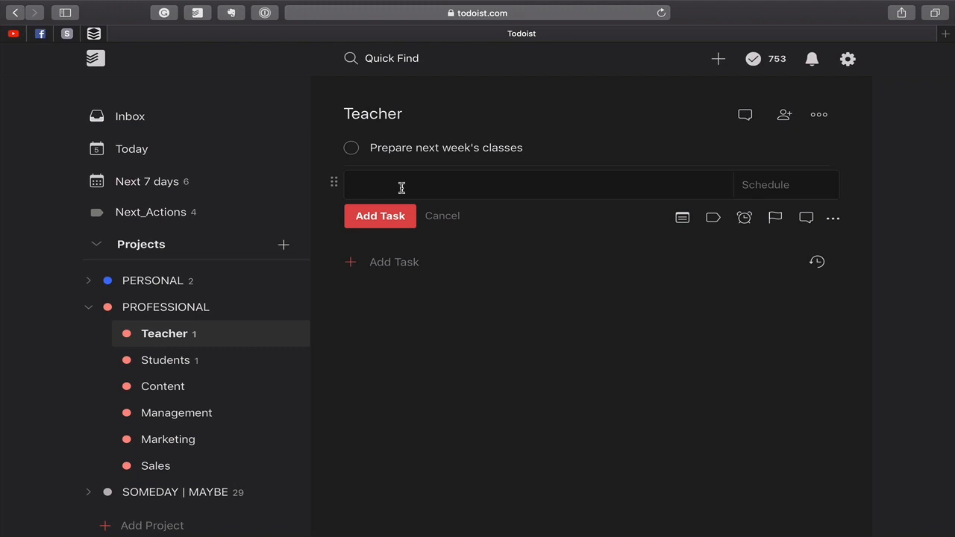
pyautogui.moveTo(466, 173)
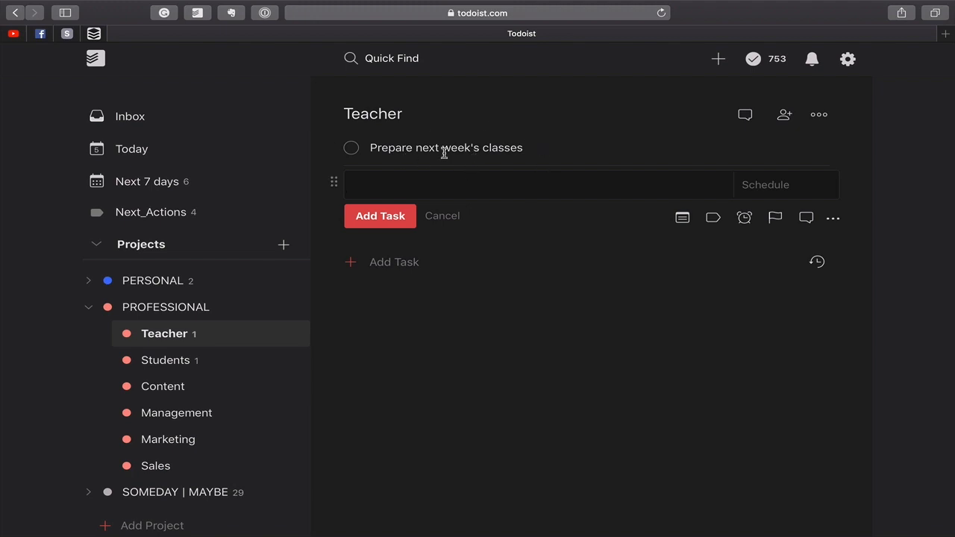
pyautogui.click(442, 215)
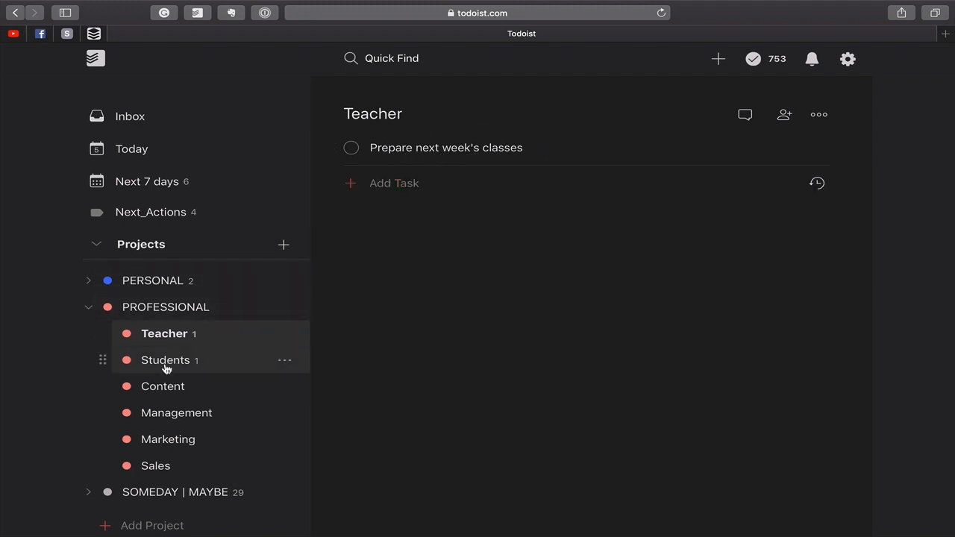
# - Open Students under PROFESSIONAL, showing the Jina interview-questions task
pyautogui.click(165, 361)
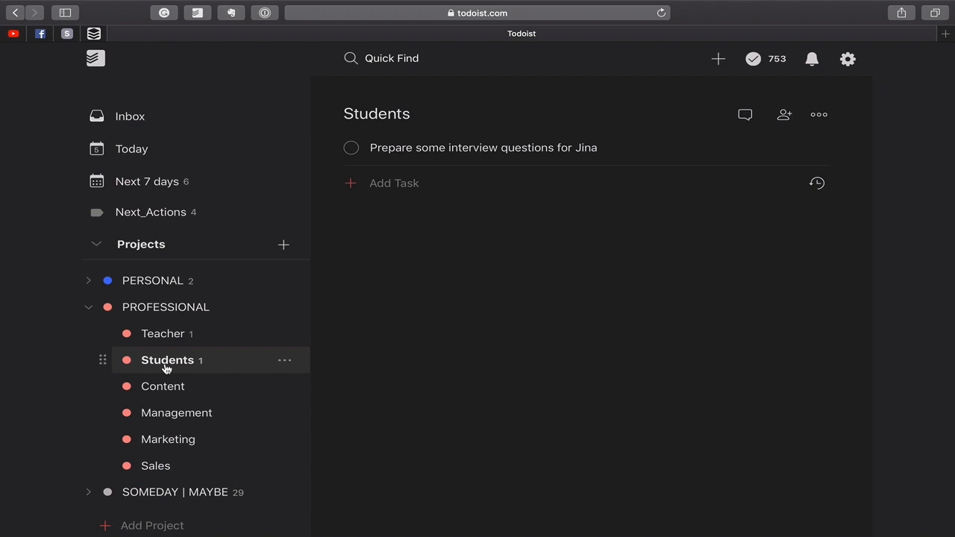
pyautogui.moveTo(383, 267)
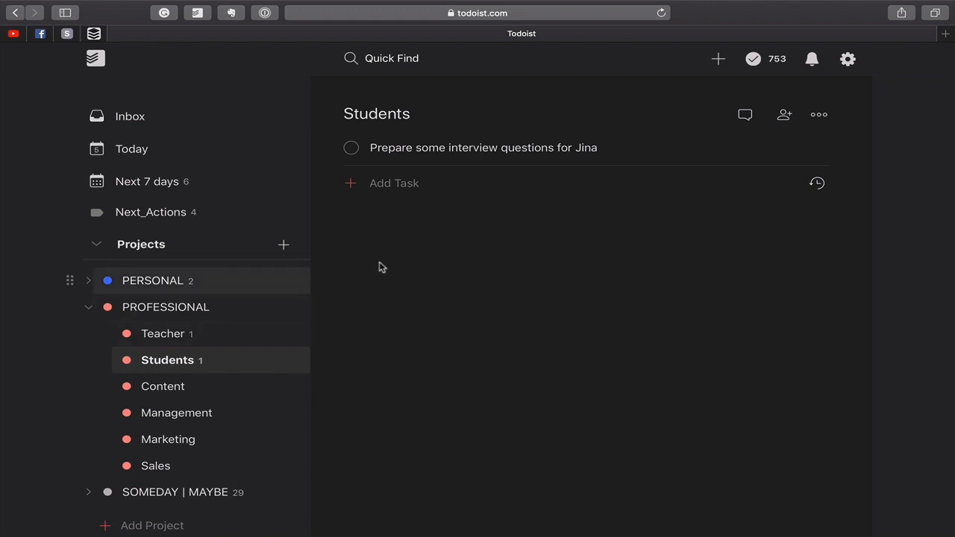
pyautogui.moveTo(152, 368)
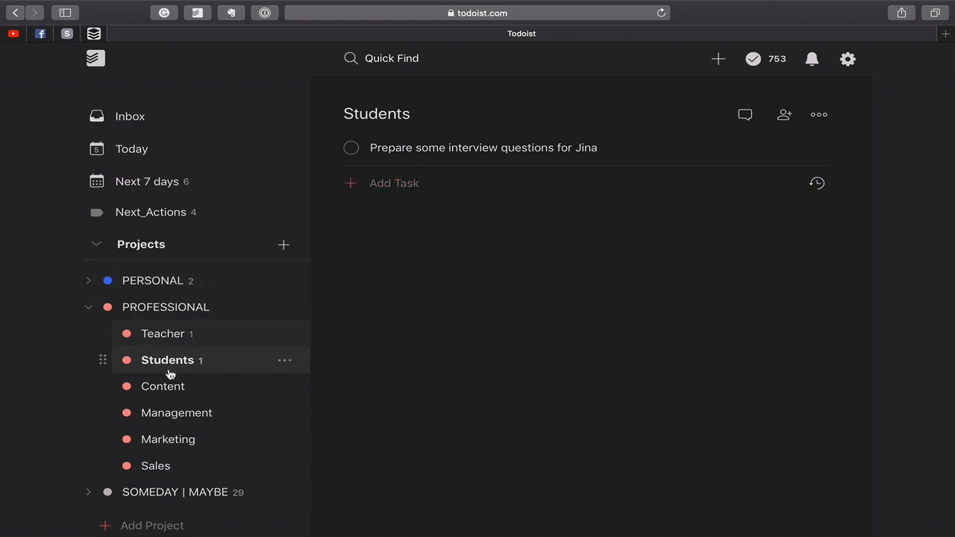
pyautogui.moveTo(579, 147)
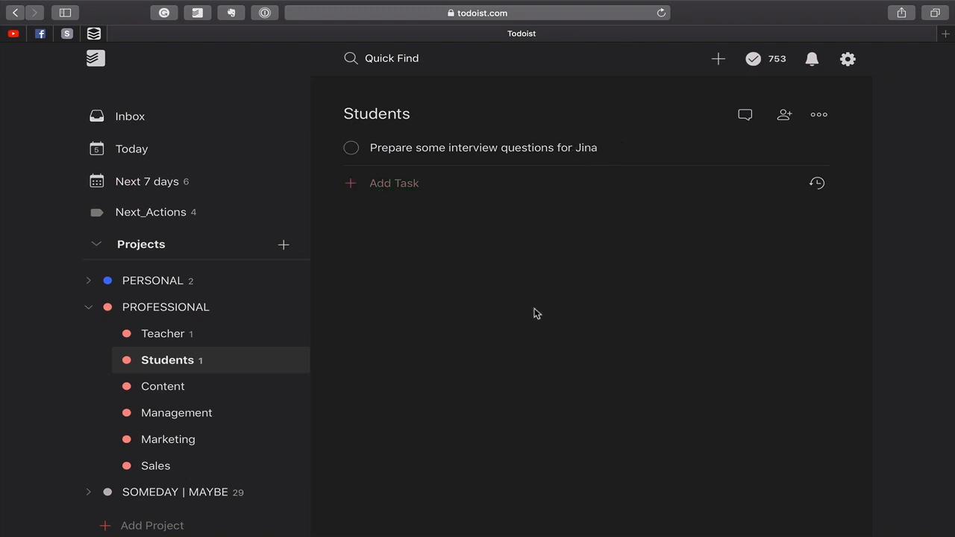
pyautogui.moveTo(489, 320)
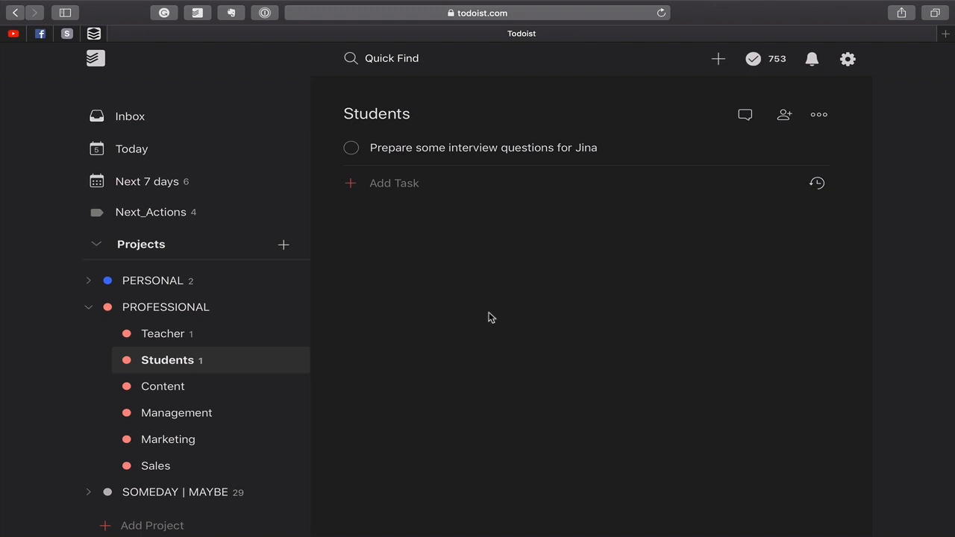
pyautogui.moveTo(555, 203)
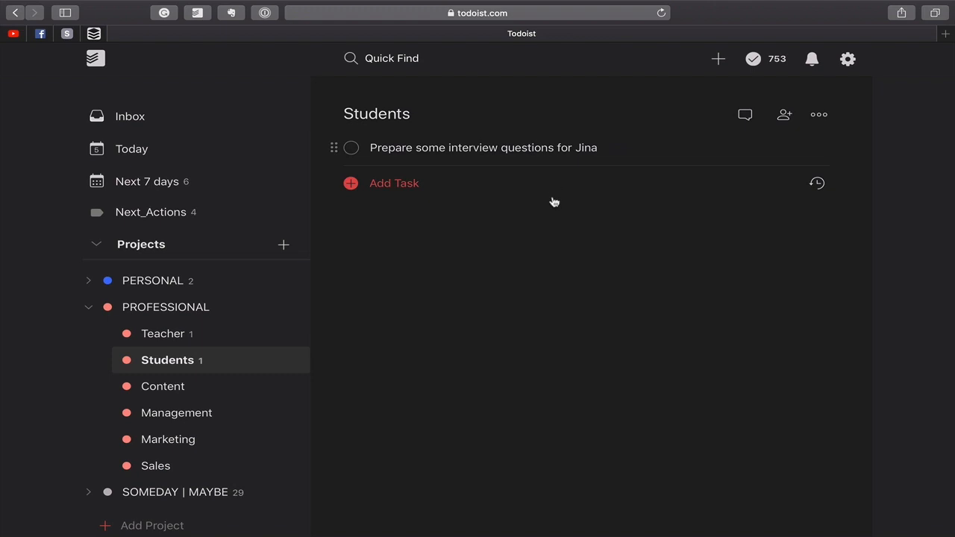
pyautogui.moveTo(503, 223)
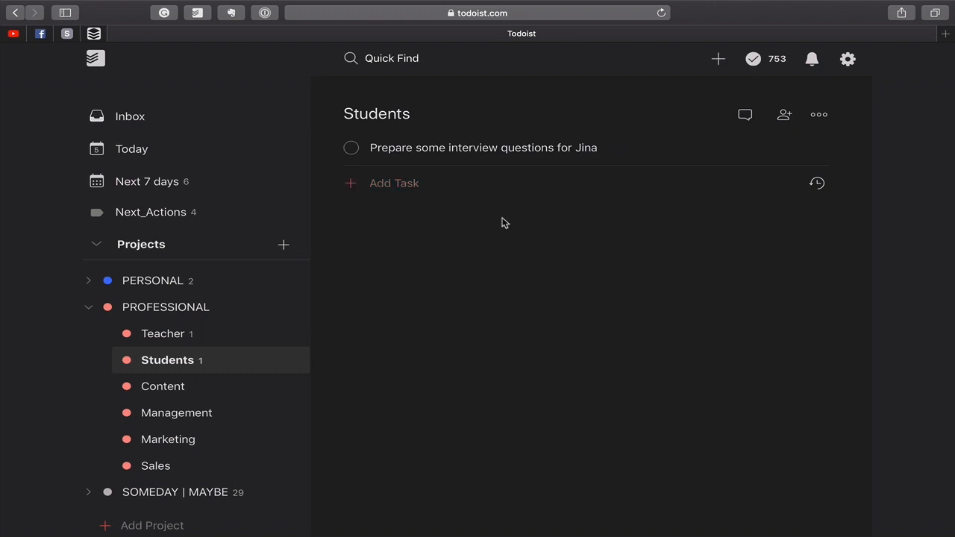
pyautogui.moveTo(557, 191)
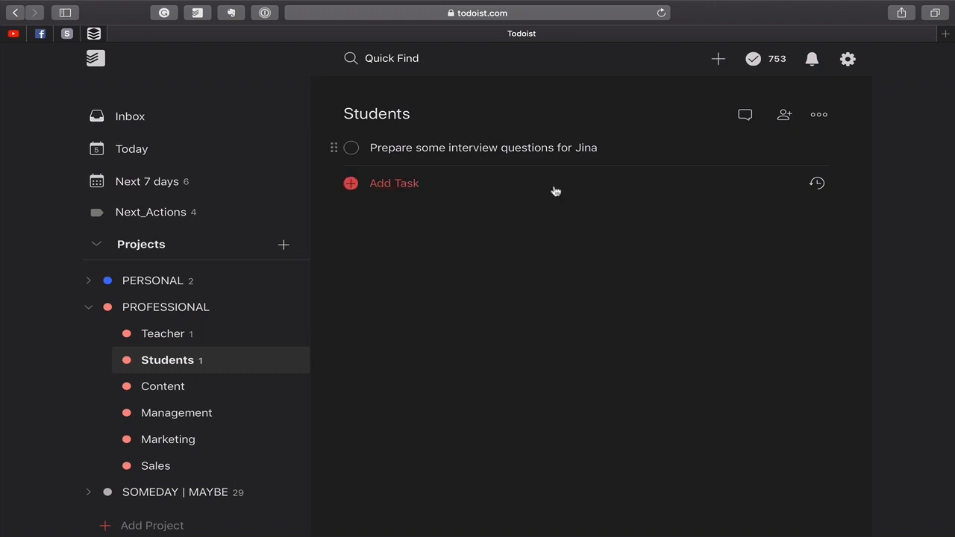
pyautogui.moveTo(418, 293)
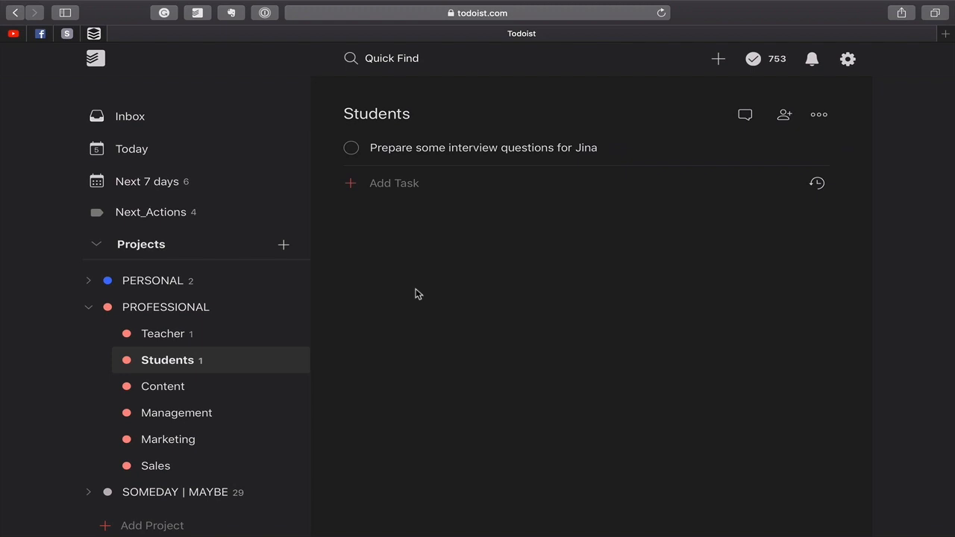
pyautogui.moveTo(373, 318)
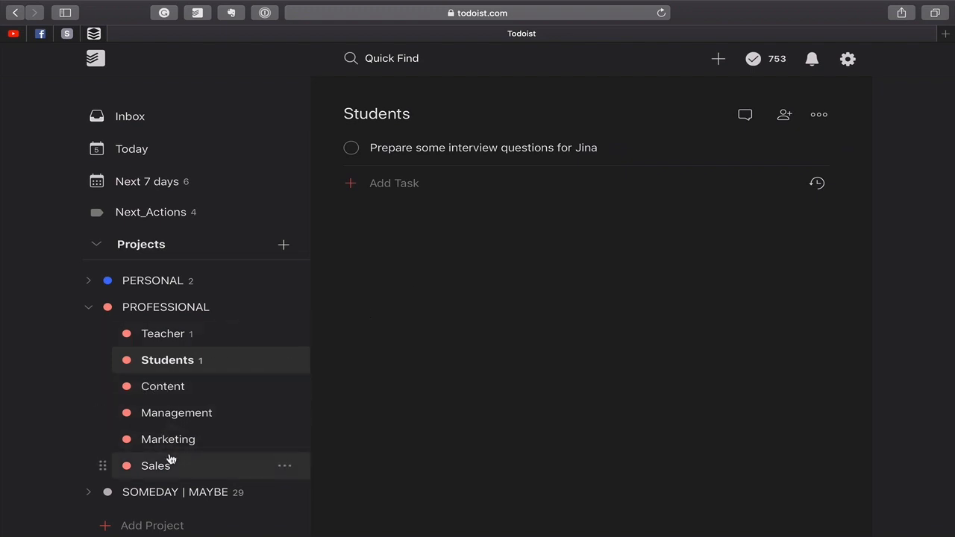
pyautogui.moveTo(163, 338)
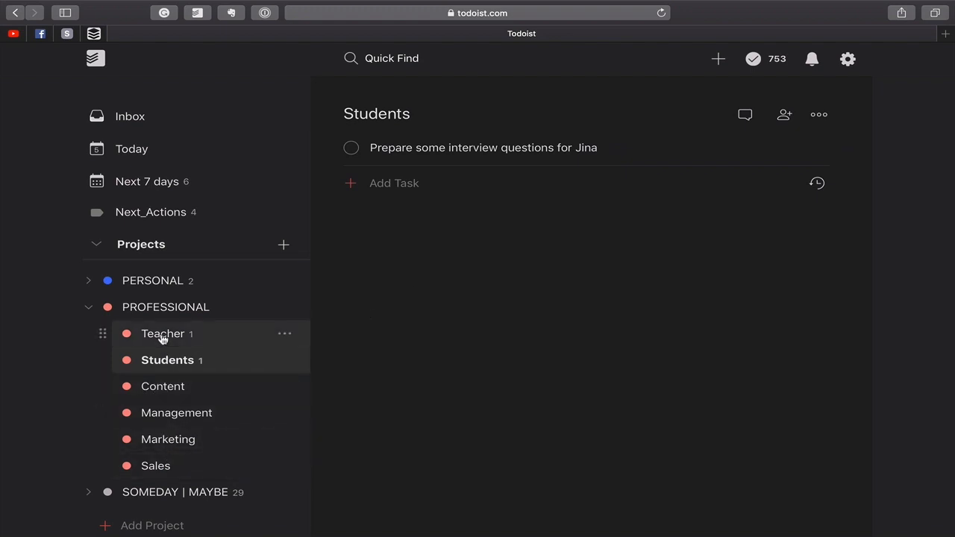
pyautogui.moveTo(157, 366)
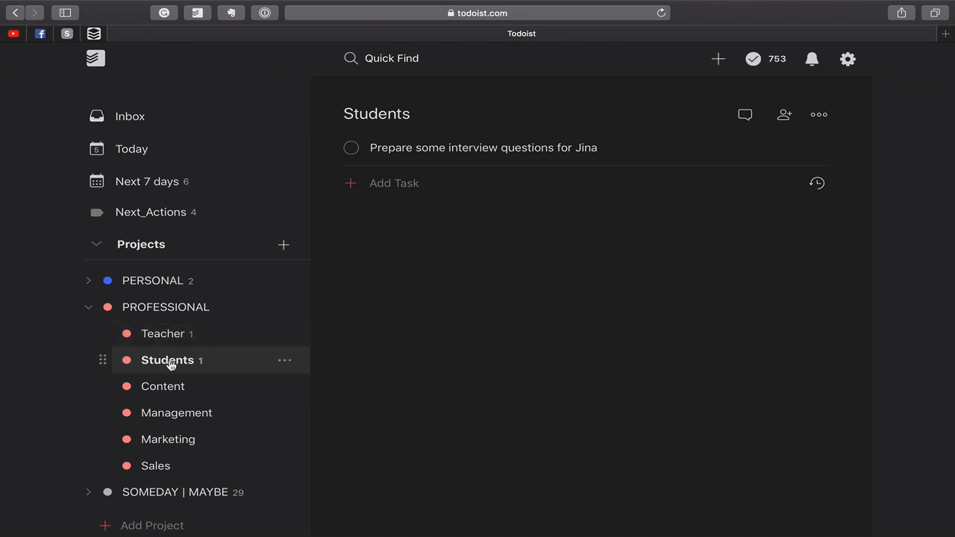
pyautogui.moveTo(170, 372)
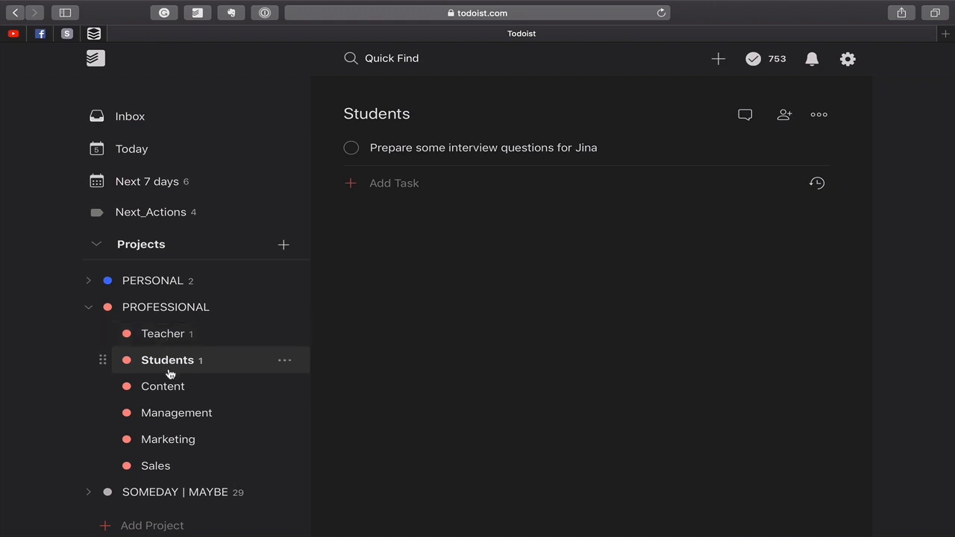
pyautogui.moveTo(170, 392)
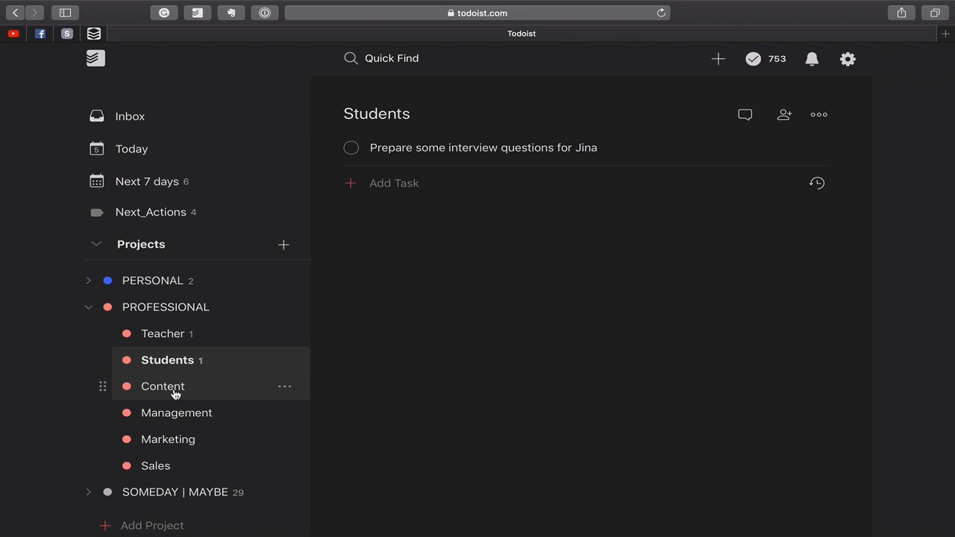